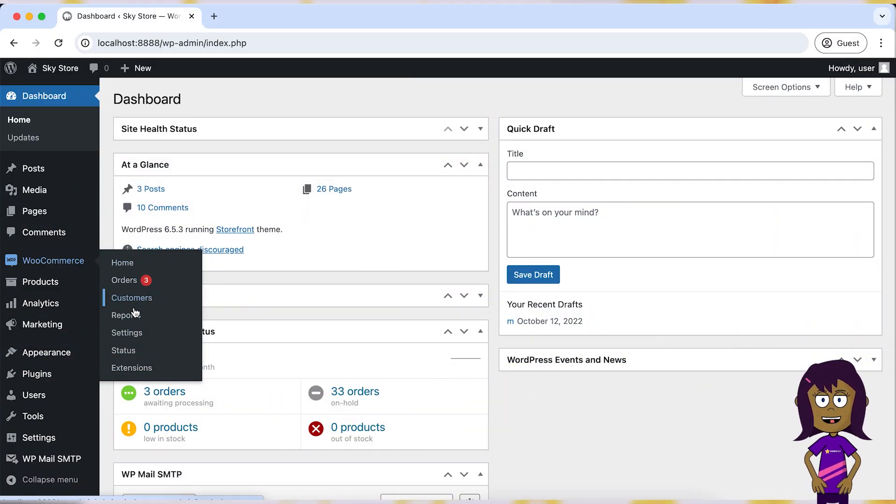
Go to WooCommerce Settings' Products tab and scroll down to the Reviews section.
{"action": "left_click", "coordinate": [127, 333]}
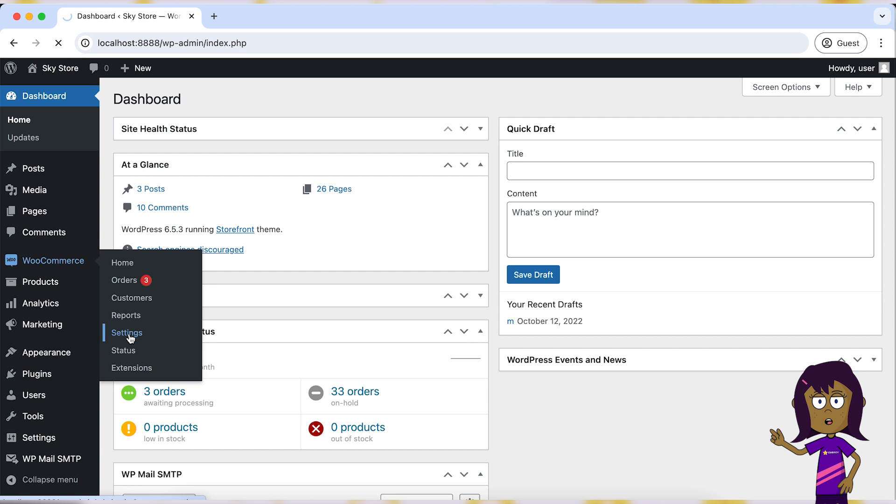
{"action": "left_click", "coordinate": [127, 333]}
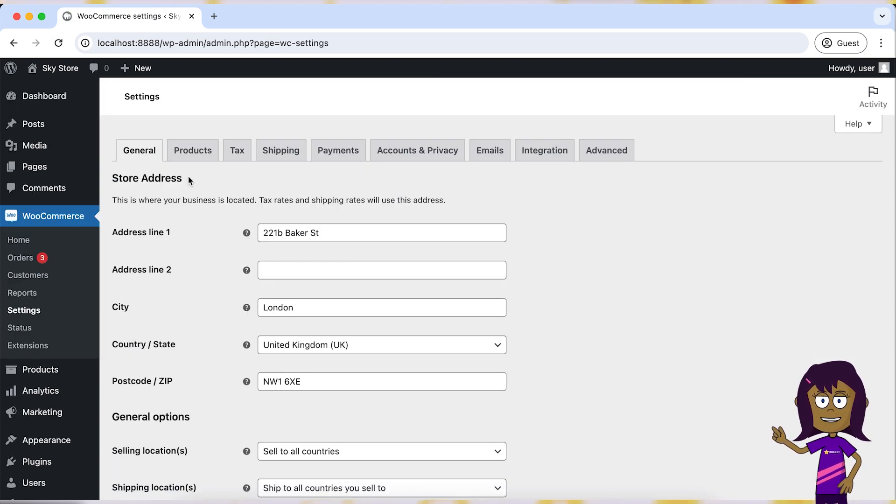
{"action": "left_click", "coordinate": [193, 150]}
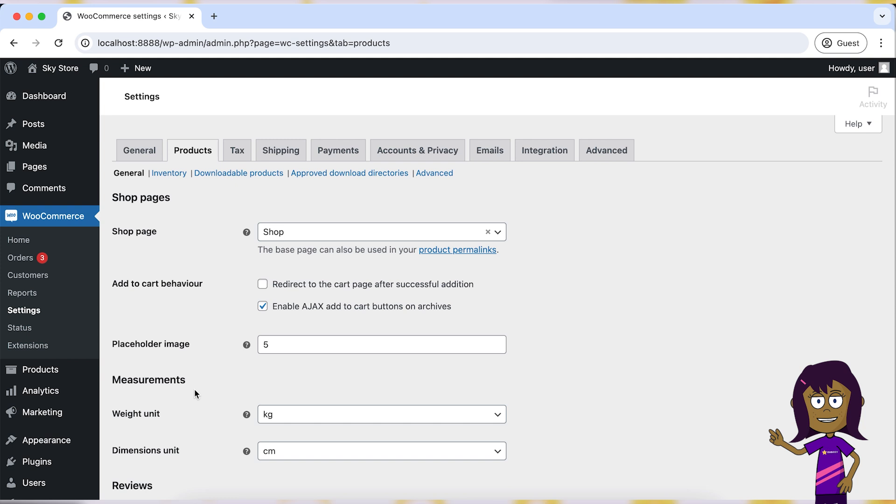
{"action": "scroll", "scroll_direction": "down", "scroll_amount": 3}
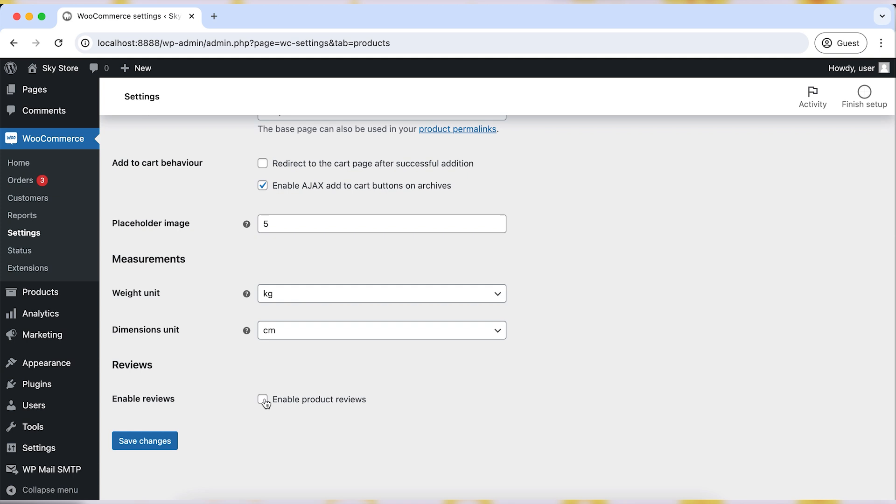
Enable product reviews and make star ratings required on reviews.
{"action": "left_click", "coordinate": [262, 399]}
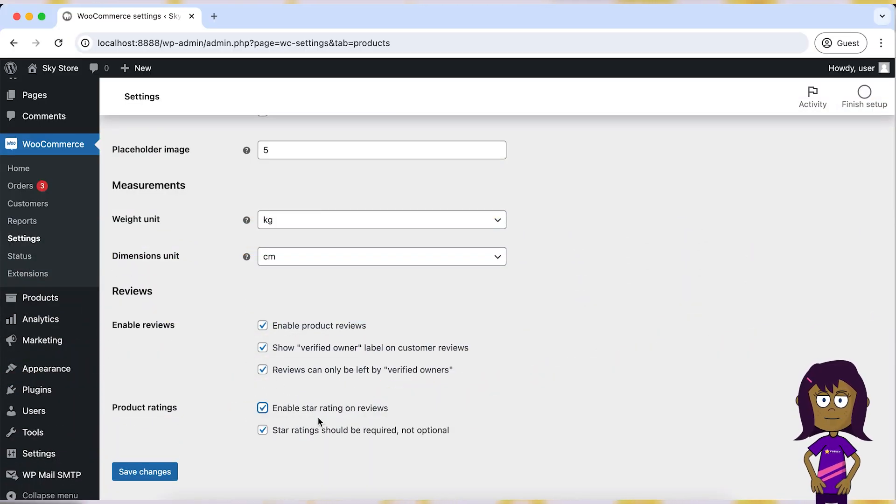
{"action": "left_click", "coordinate": [262, 399]}
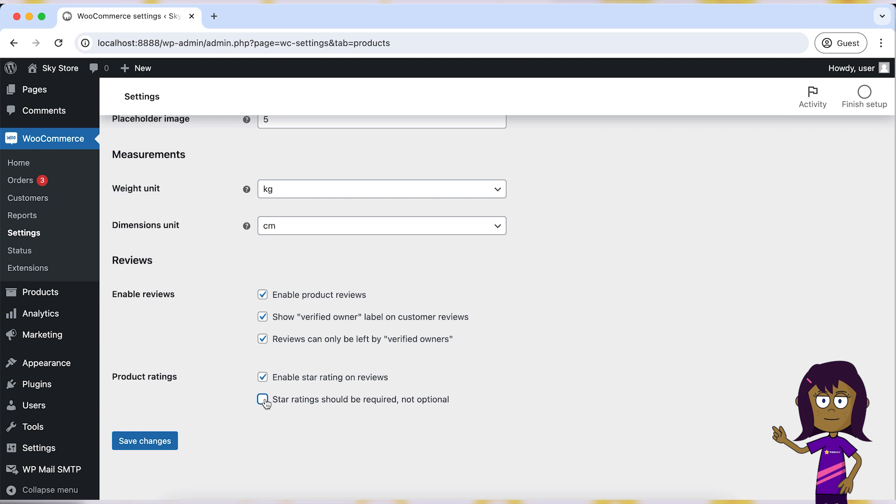
{"action": "left_click", "coordinate": [262, 399]}
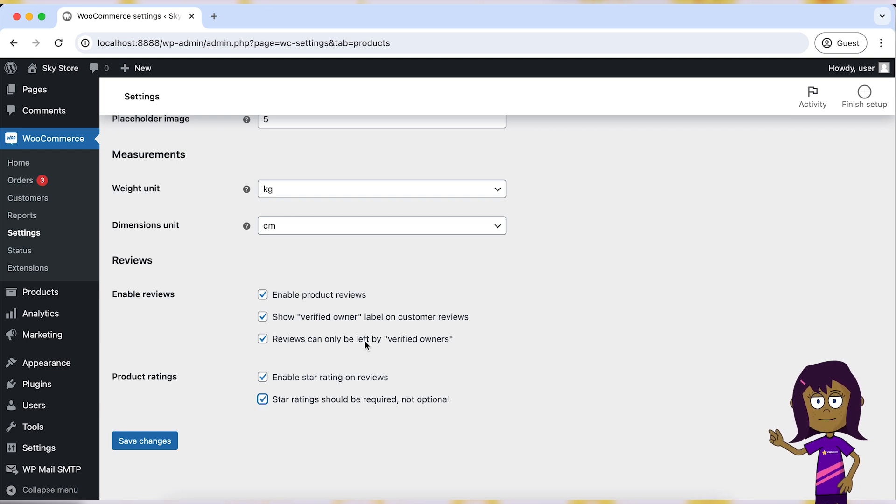
{"action": "mouse_move", "coordinate": [230, 375]}
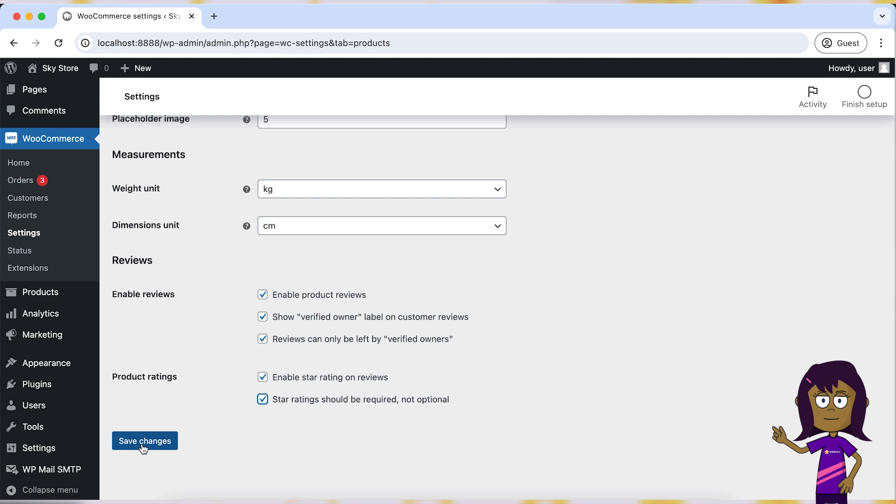
Save the product review settings.
{"action": "left_click", "coordinate": [145, 441]}
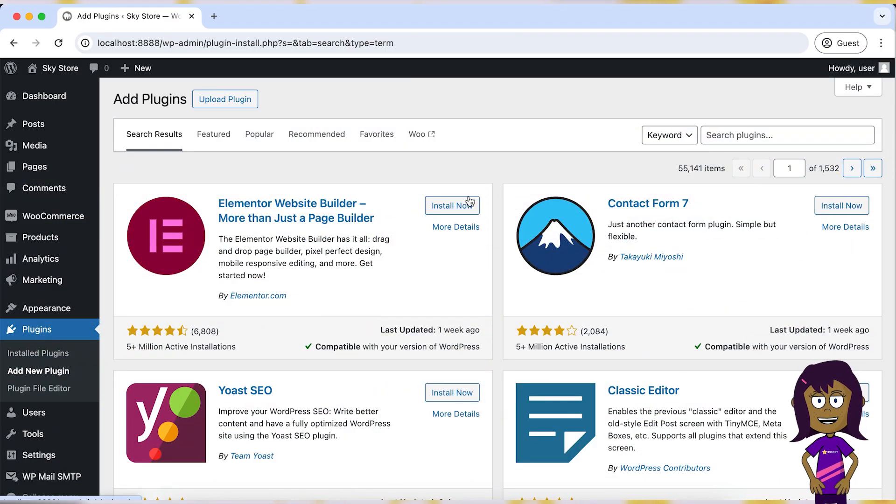
Search plugins for 'CusRev' and activate Customer Reviews for WooCommerce.
{"action": "type", "text": "C"}
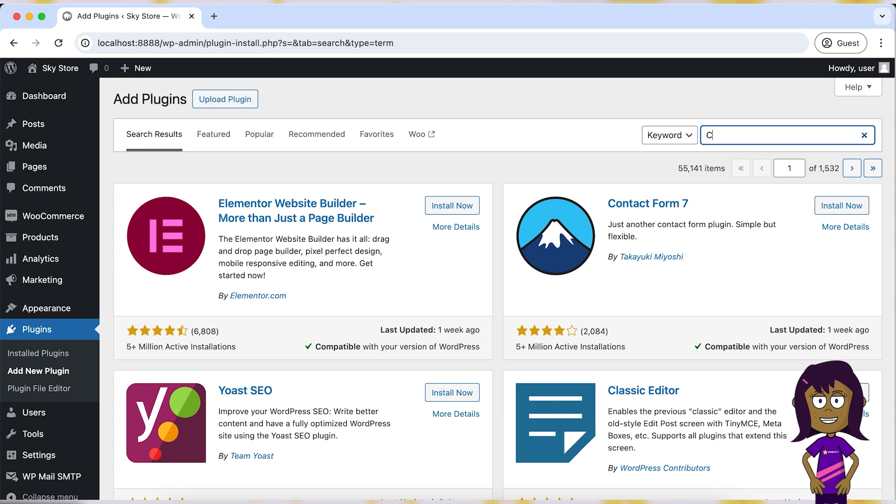
{"action": "type", "text": "usRev"}
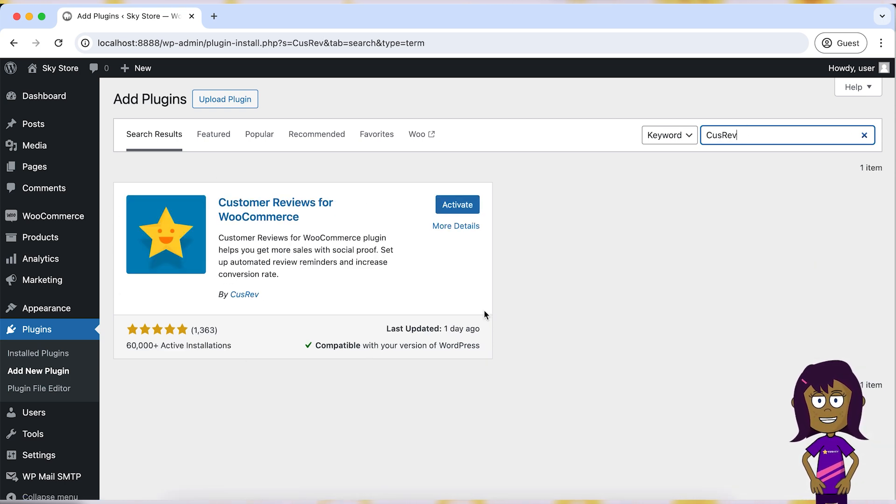
{"action": "left_click", "coordinate": [456, 204]}
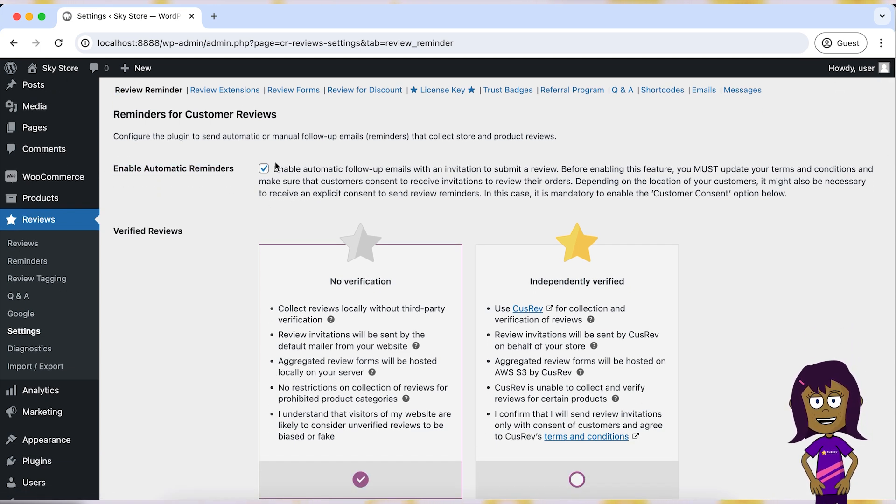
Look through the Review Reminder options, then go to the Email Templates list.
{"action": "scroll", "scroll_direction": "down", "scroll_amount": 3}
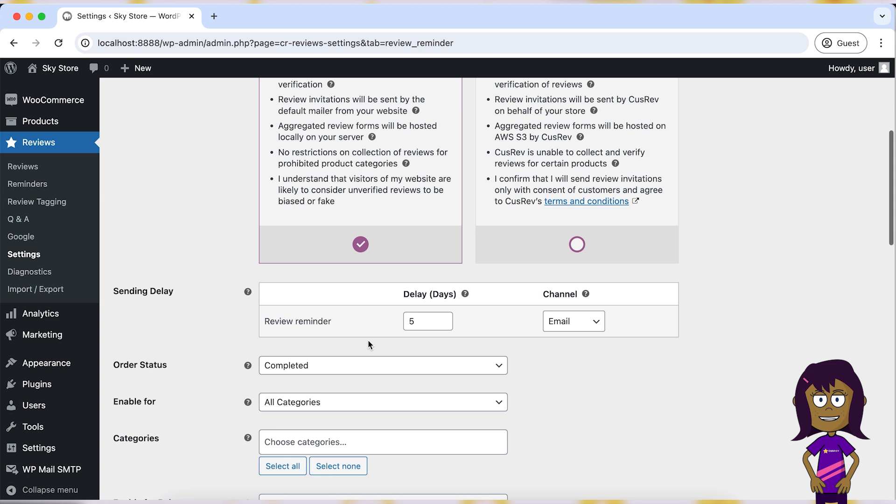
{"action": "scroll", "scroll_direction": "down", "scroll_amount": 3}
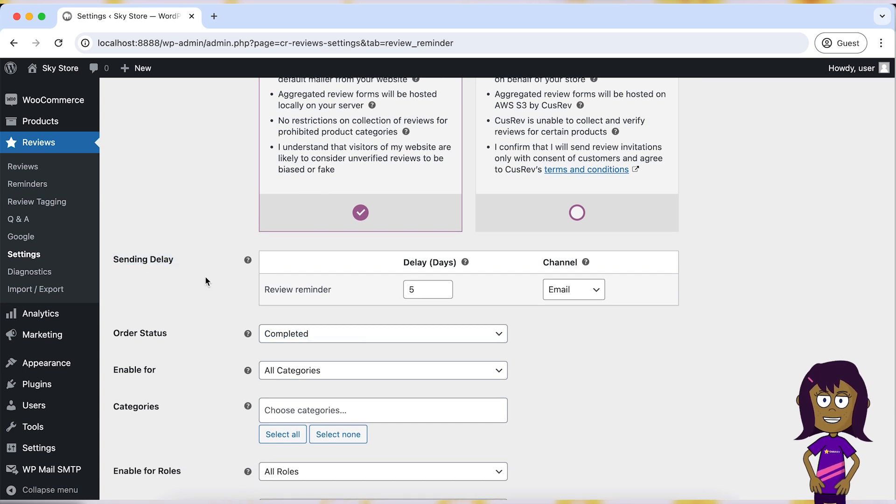
{"action": "mouse_move", "coordinate": [573, 277]}
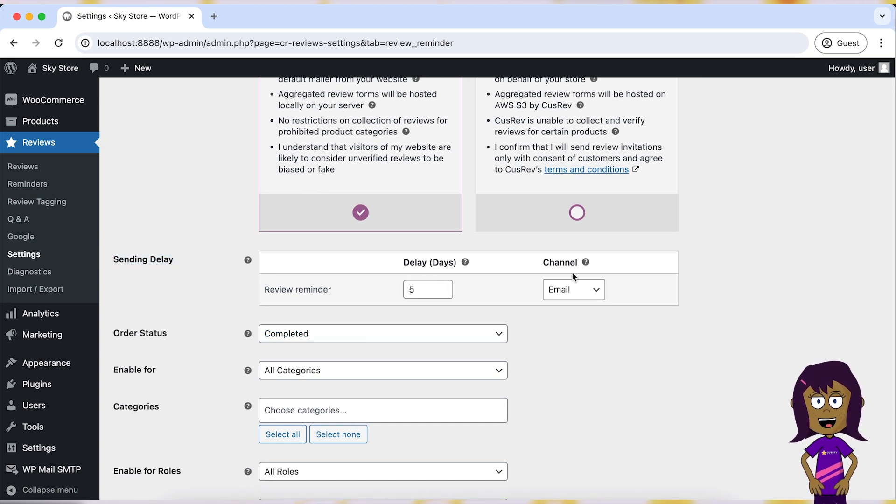
{"action": "scroll", "scroll_direction": "down", "scroll_amount": 3}
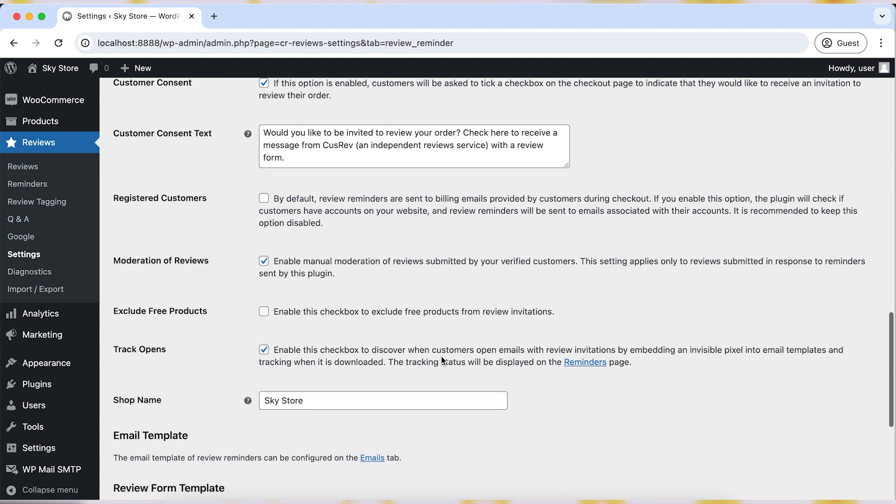
{"action": "scroll", "scroll_direction": "down", "scroll_amount": 3}
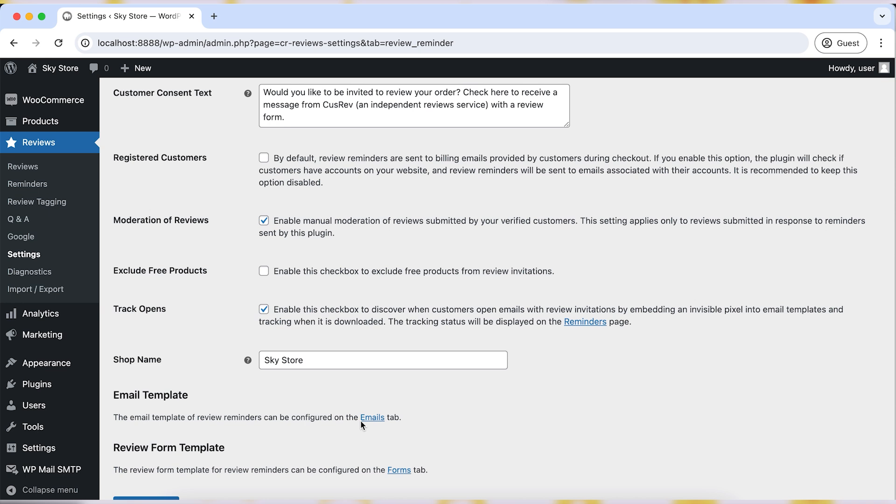
{"action": "left_click", "coordinate": [372, 417]}
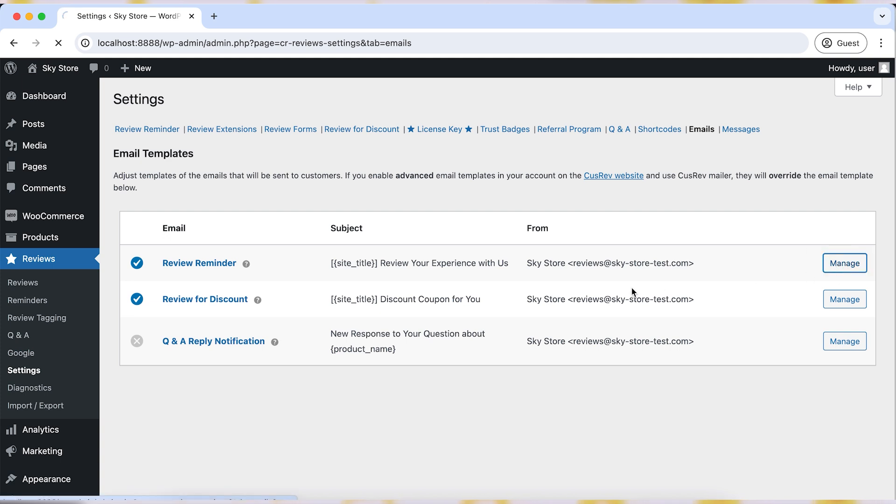
Inspect the Review Reminder email template's subject, heading, body and variables.
{"action": "left_click", "coordinate": [845, 262]}
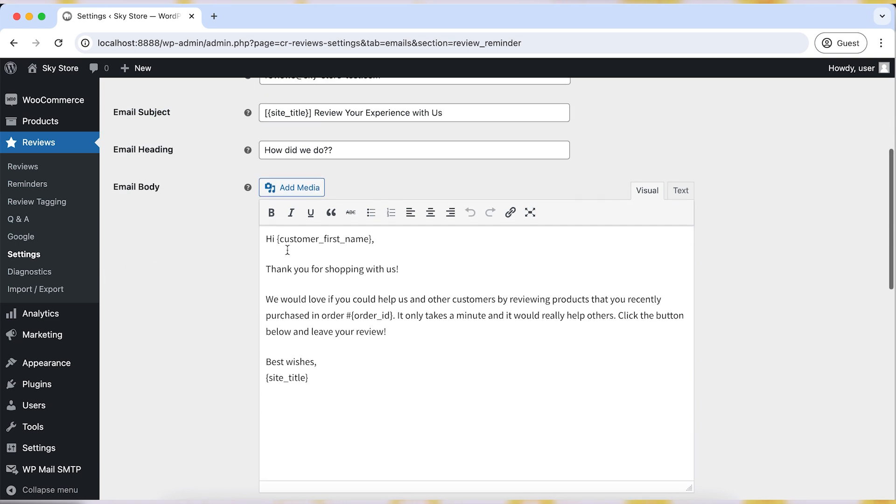
{"action": "scroll", "scroll_direction": "down", "scroll_amount": 3}
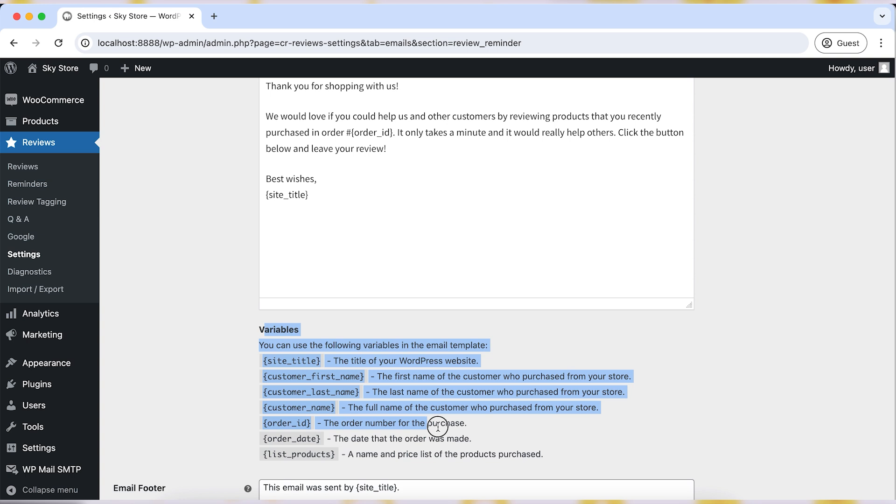
{"action": "scroll", "scroll_direction": "down", "scroll_amount": 3}
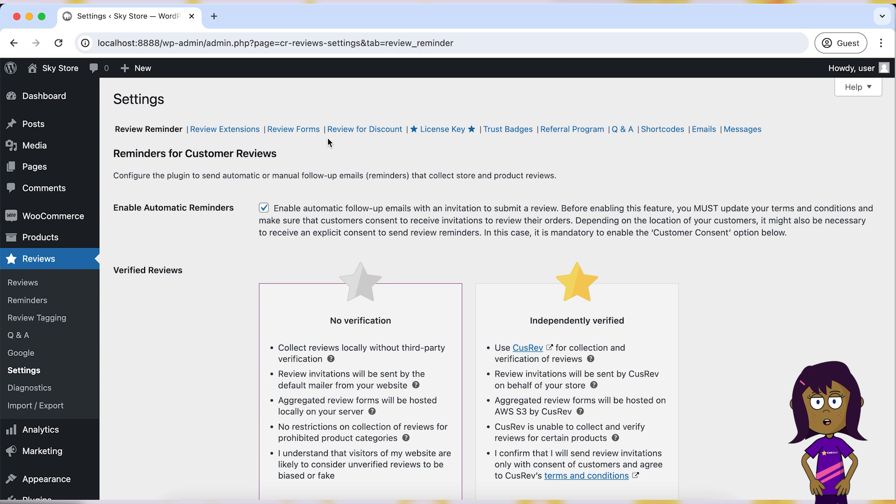
Look over the Review for Discount tiers and coupon settings.
{"action": "left_click", "coordinate": [364, 129]}
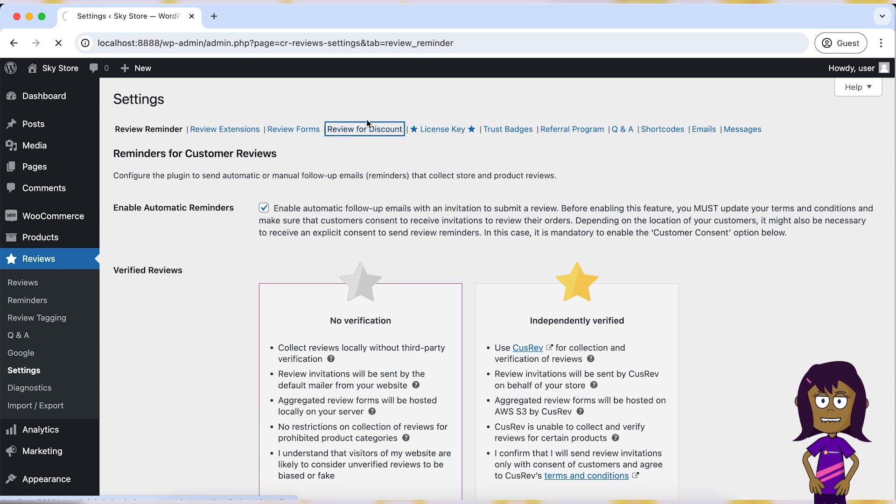
{"action": "left_click", "coordinate": [364, 130]}
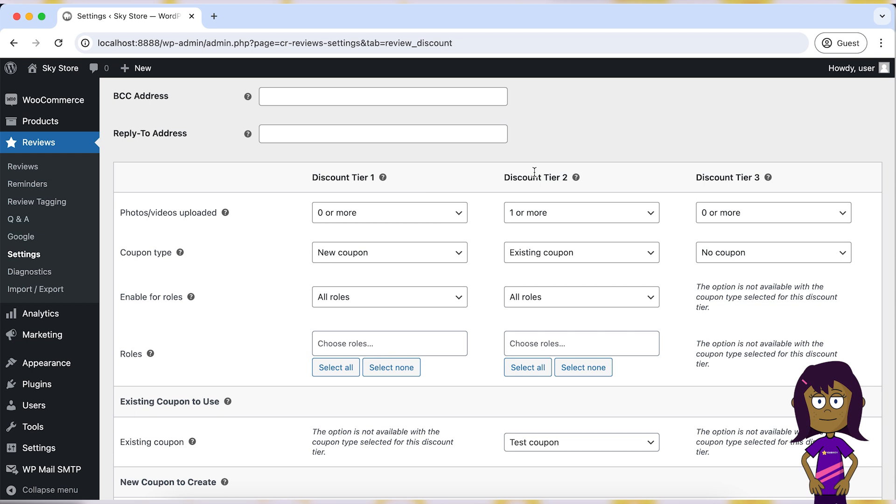
{"action": "mouse_move", "coordinate": [477, 305]}
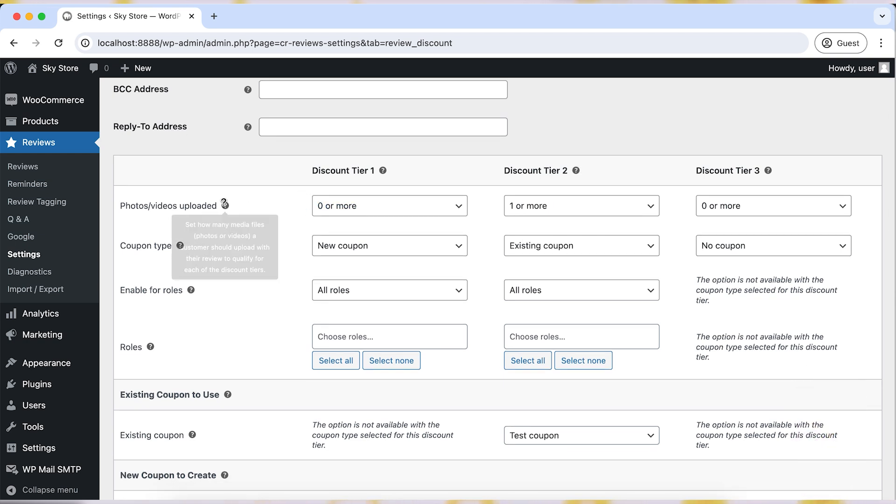
{"action": "left_click", "coordinate": [389, 206]}
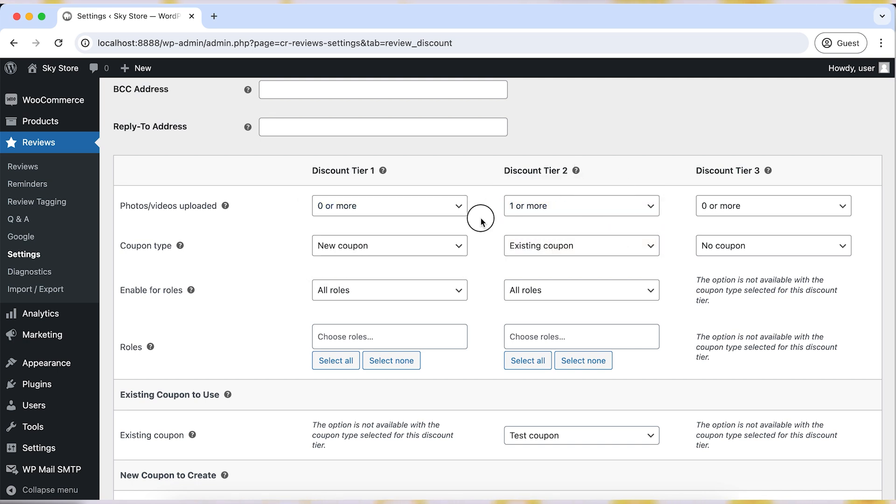
{"action": "scroll", "scroll_direction": "down", "scroll_amount": 3}
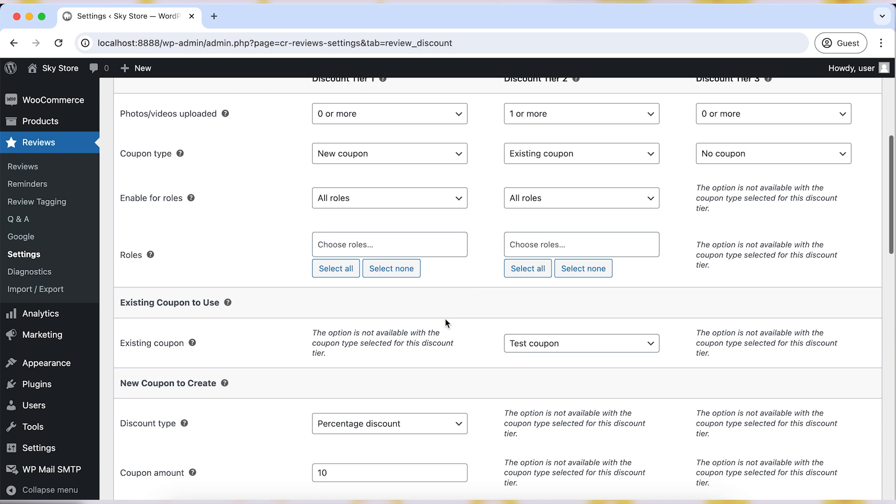
{"action": "scroll", "scroll_direction": "down", "scroll_amount": 3}
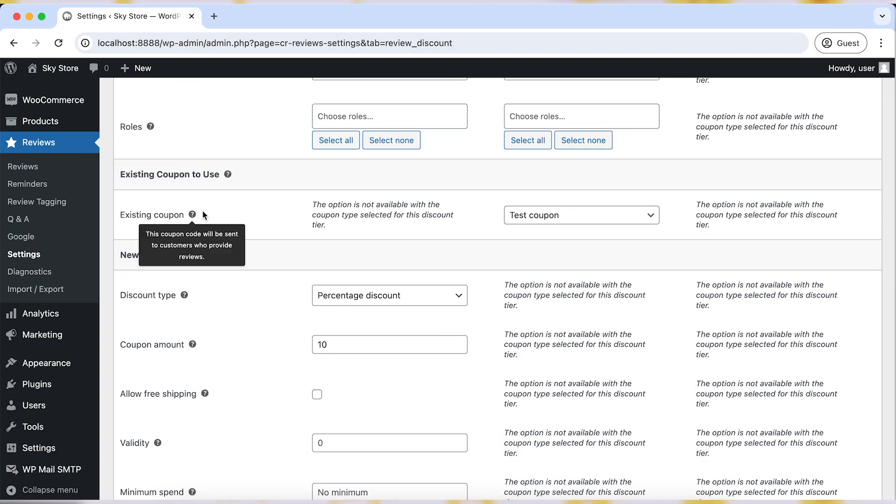
{"action": "mouse_move", "coordinate": [320, 384]}
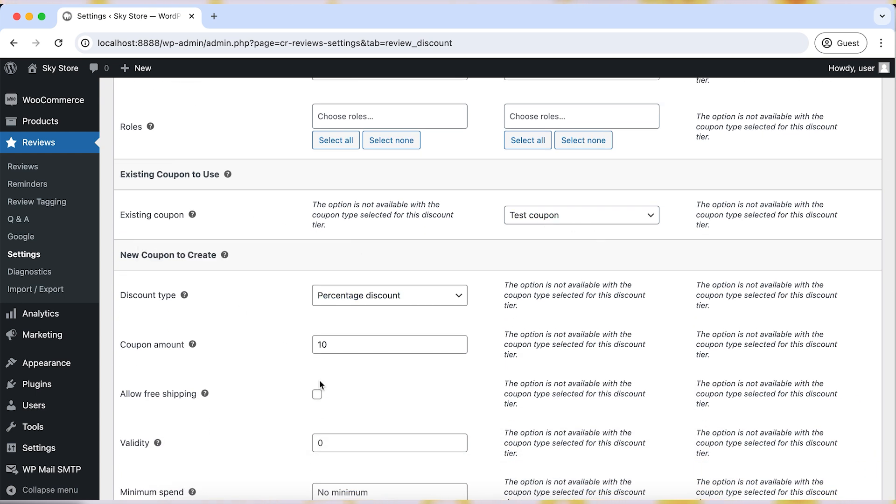
{"action": "scroll", "scroll_direction": "down", "scroll_amount": 3}
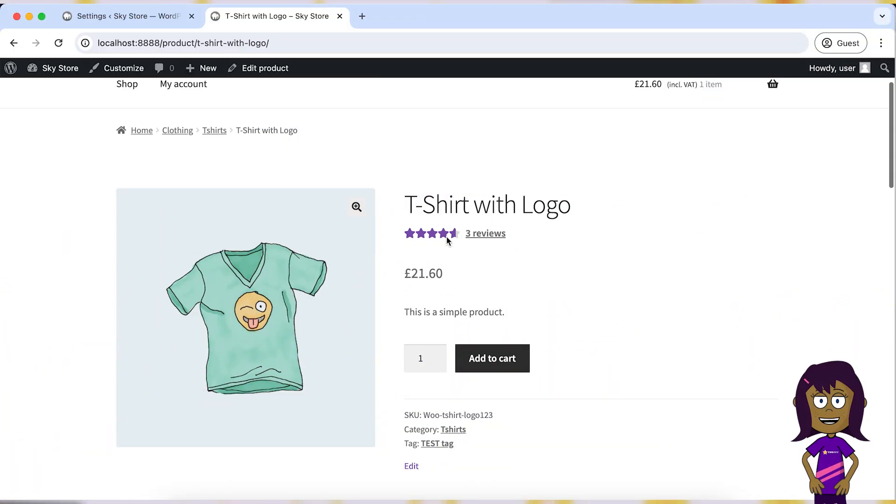
Read the product's 3 plain reviews, then return to the Settings tab.
{"action": "left_click", "coordinate": [485, 233]}
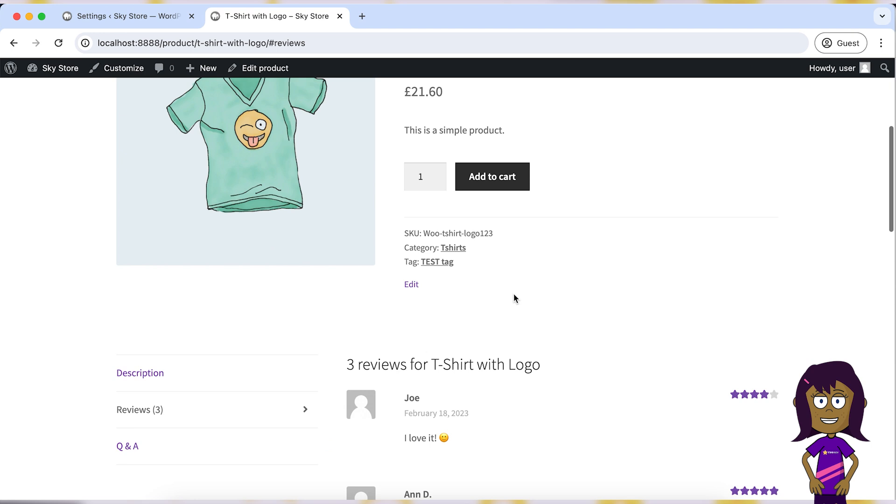
{"action": "scroll", "scroll_direction": "down", "scroll_amount": 3}
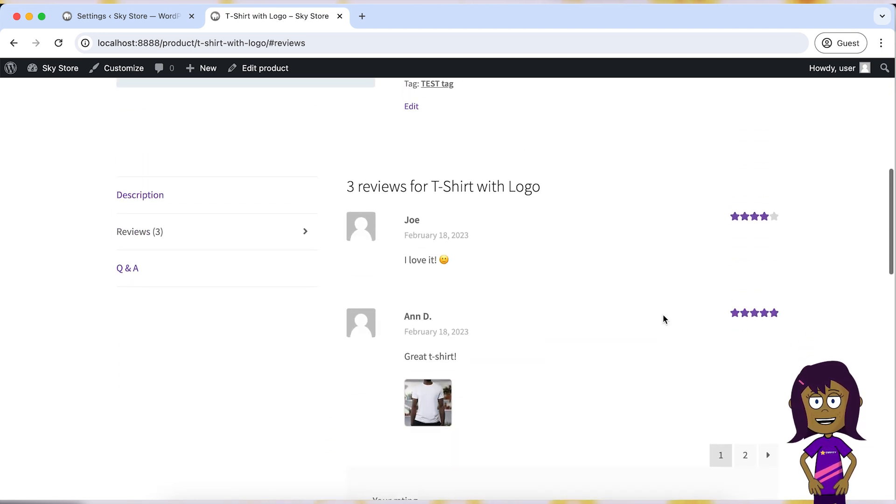
{"action": "left_click", "coordinate": [123, 16]}
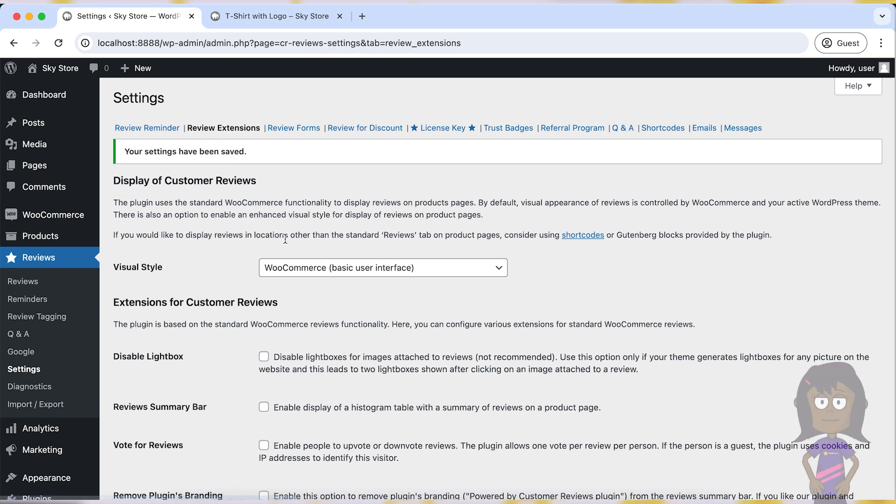
Enable Reviews Summary Bar and Vote for Reviews, set avatars to Initials, and save.
{"action": "scroll", "scroll_direction": "down", "scroll_amount": 3}
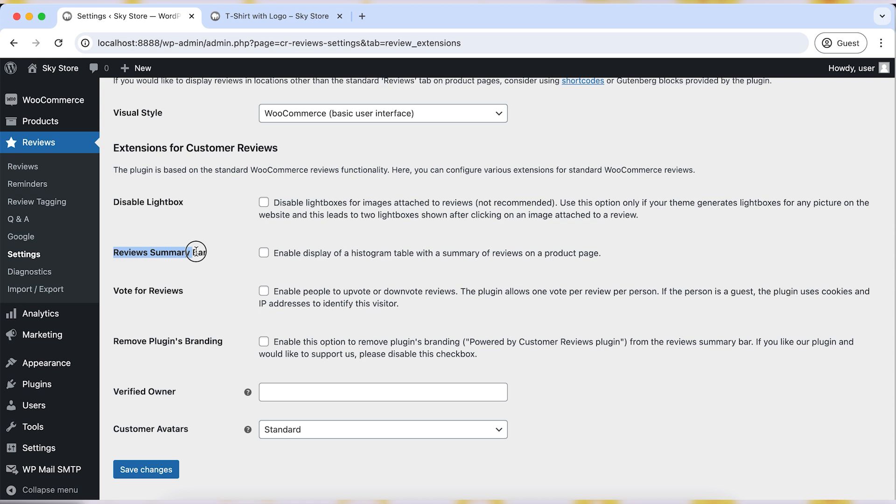
{"action": "left_click", "coordinate": [264, 253]}
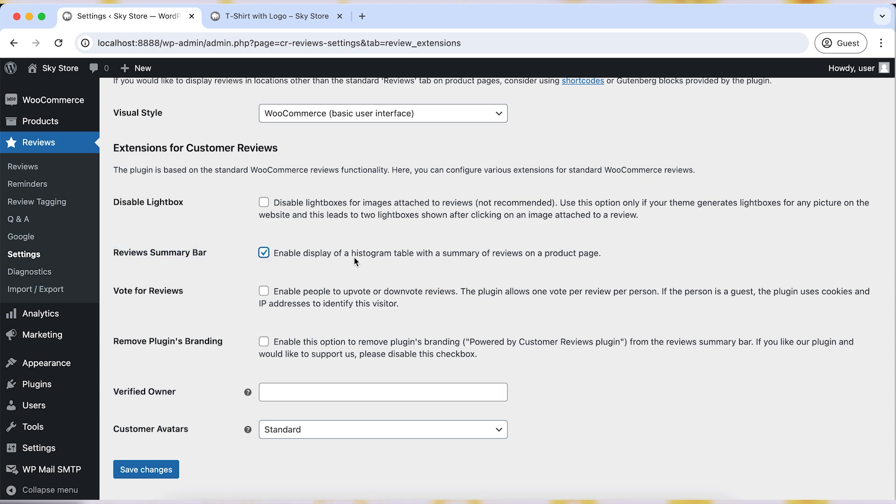
{"action": "left_click", "coordinate": [264, 290]}
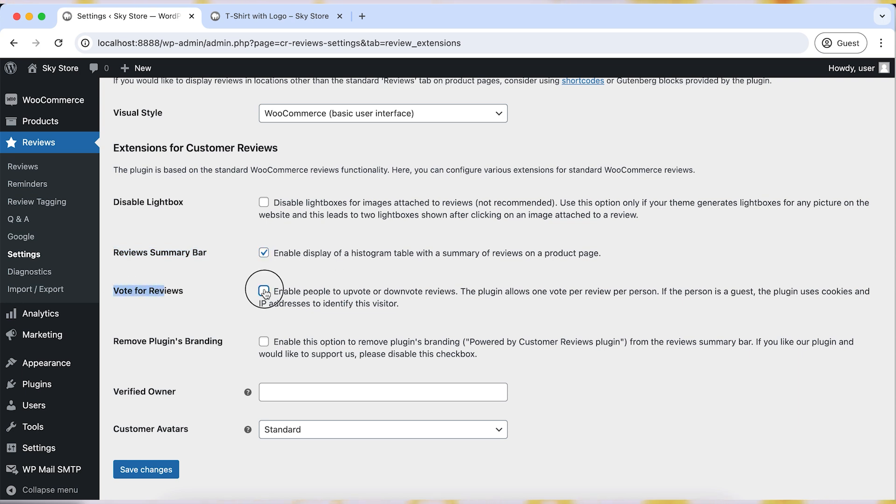
{"action": "left_click", "coordinate": [264, 290]}
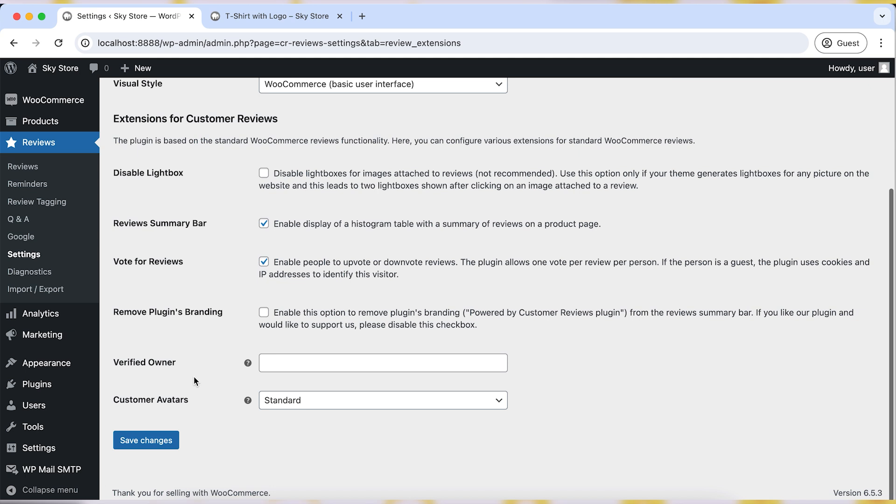
{"action": "left_click", "coordinate": [383, 400]}
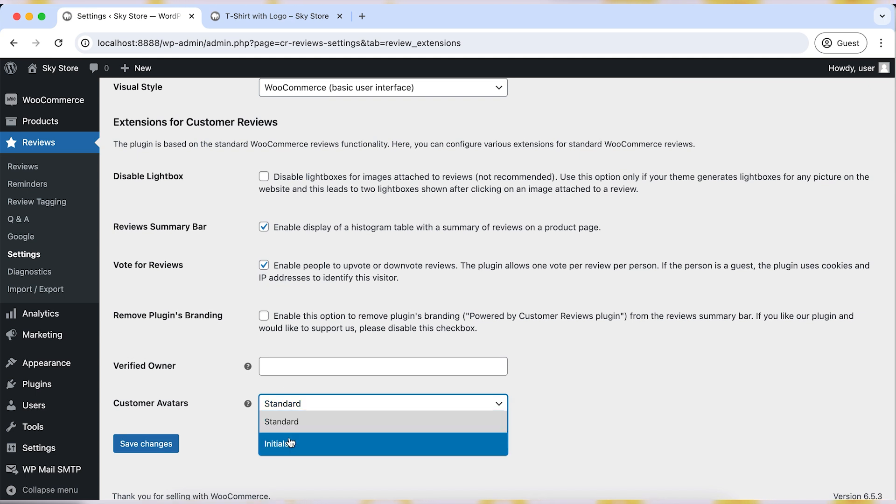
{"action": "left_click", "coordinate": [279, 444]}
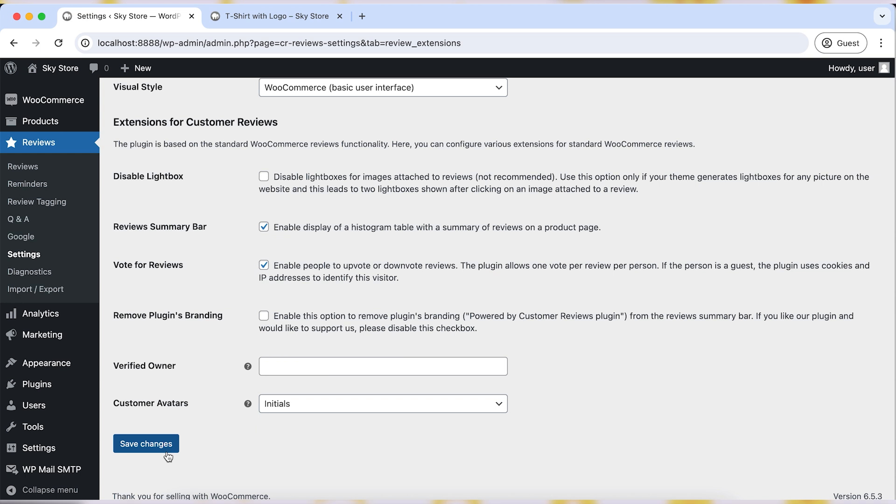
{"action": "left_click", "coordinate": [277, 16]}
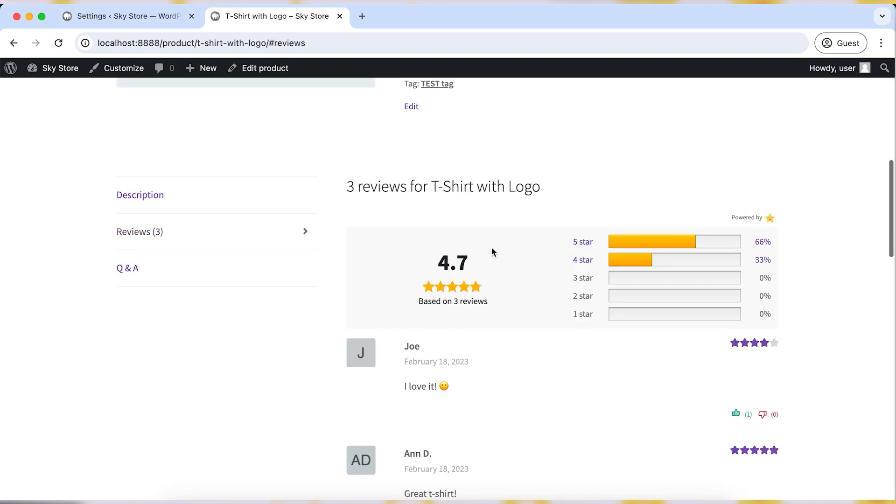
Scroll the product reviews to inspect the rating histogram and vote counts.
{"action": "scroll", "scroll_direction": "down", "scroll_amount": 3}
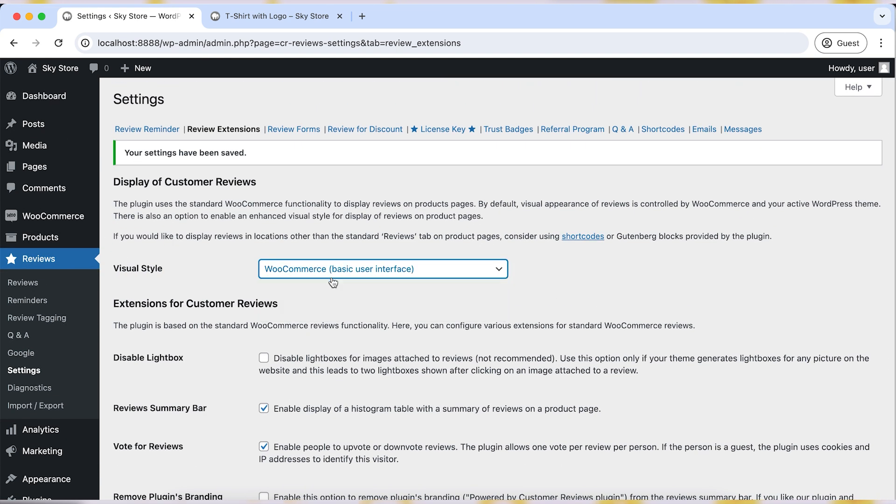
Save the CusRev enhanced visual style for reviews and go back to the T-Shirt with Logo page.
{"action": "left_click", "coordinate": [383, 269]}
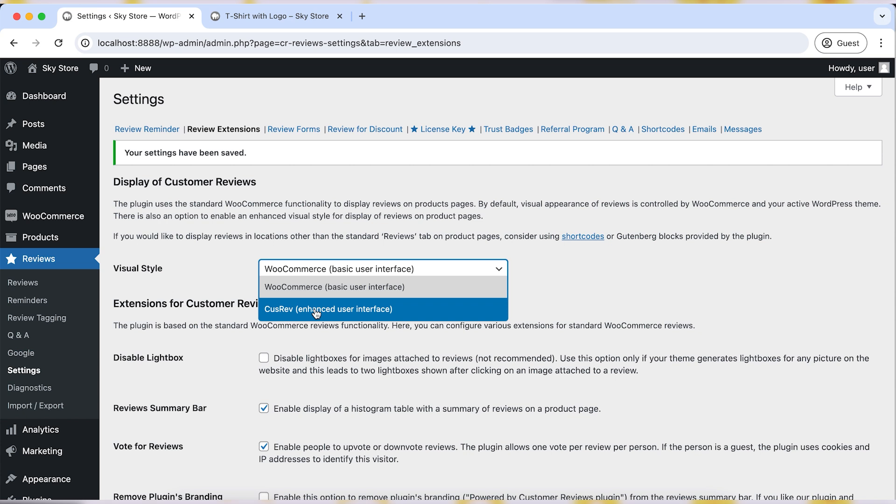
{"action": "left_click", "coordinate": [328, 309]}
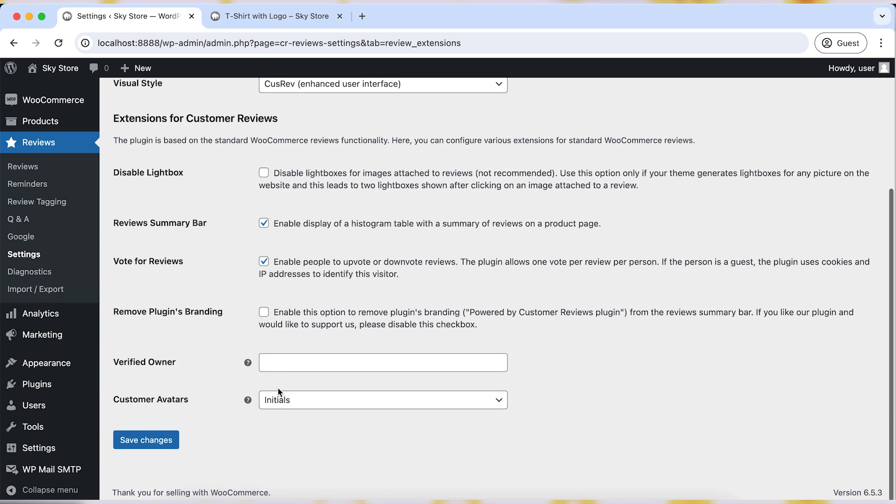
{"action": "left_click", "coordinate": [146, 440]}
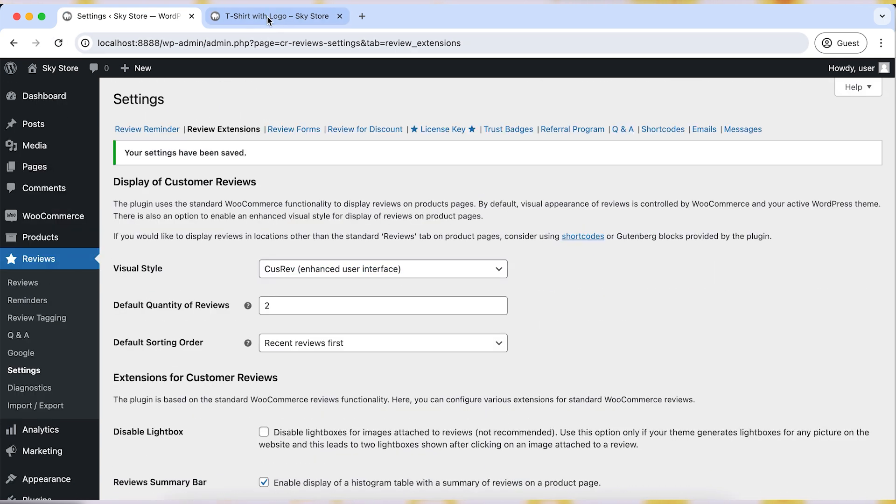
{"action": "left_click", "coordinate": [275, 16]}
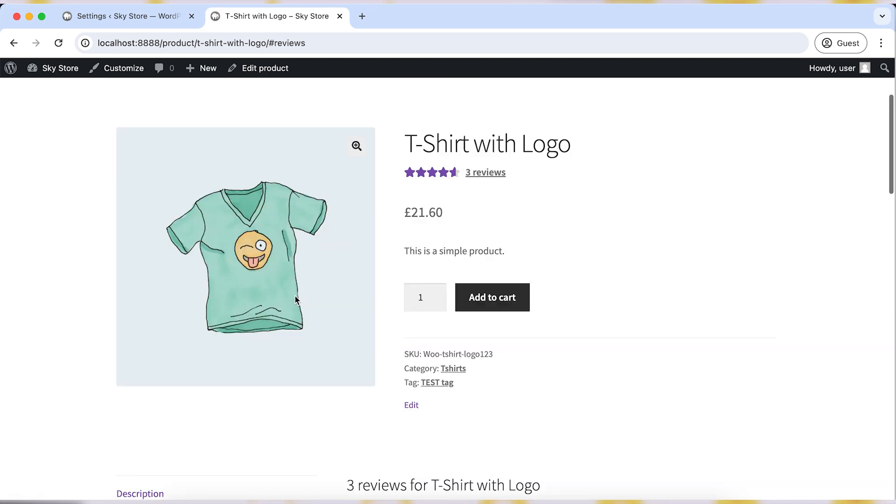
Scroll down the product page through the enhanced review layout with customer images and search.
{"action": "scroll", "scroll_direction": "down", "scroll_amount": 3}
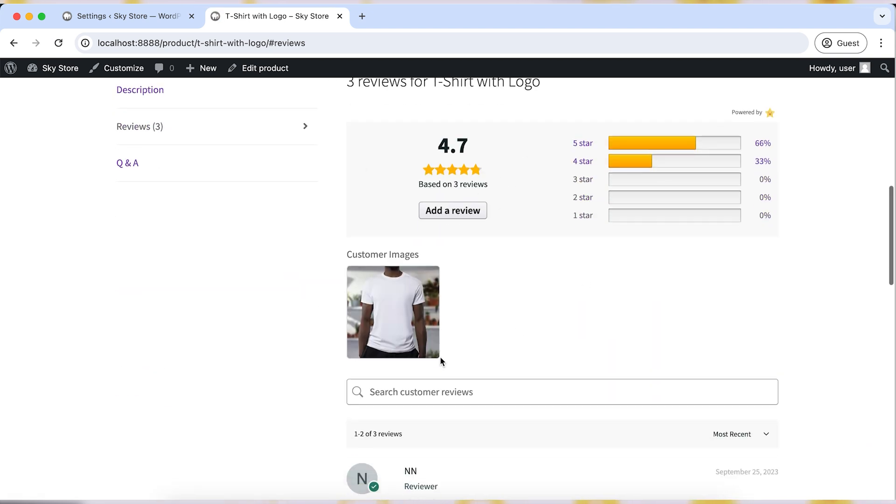
{"action": "scroll", "scroll_direction": "down", "scroll_amount": 3}
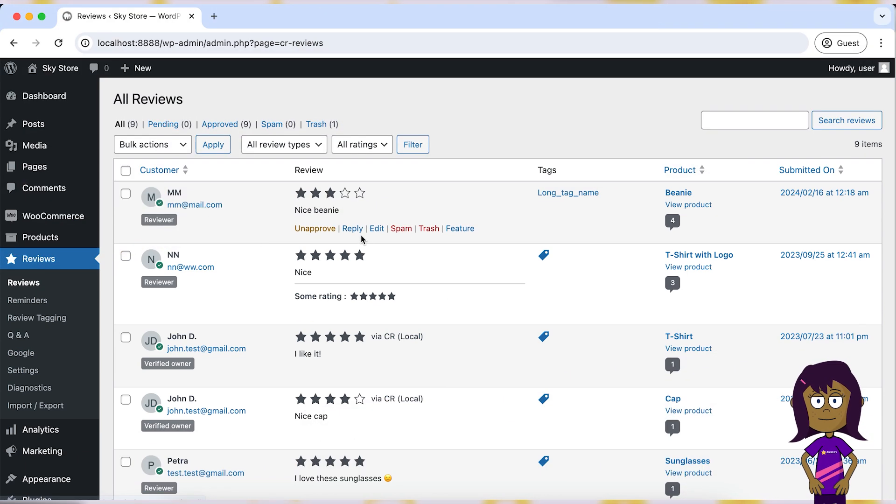
Reply 'Thanks for the review!' to MM's three-star Beanie review.
{"action": "left_click", "coordinate": [352, 228]}
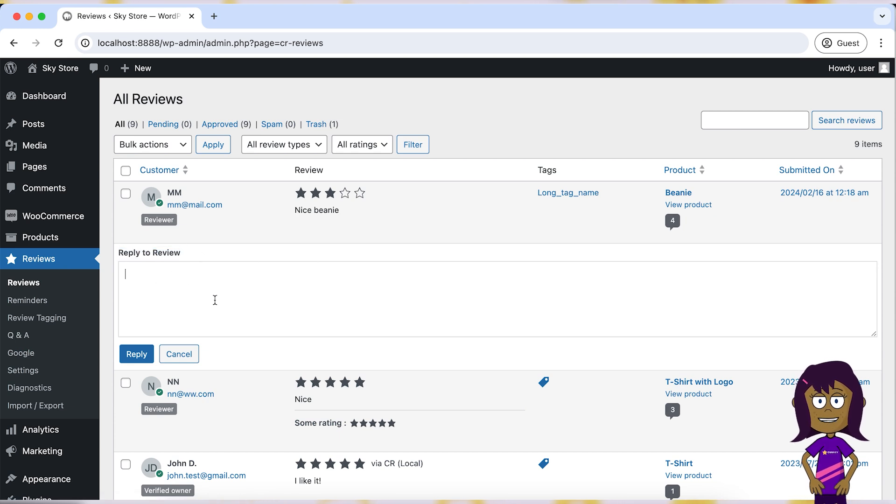
{"action": "type", "text": "Thanks for the"}
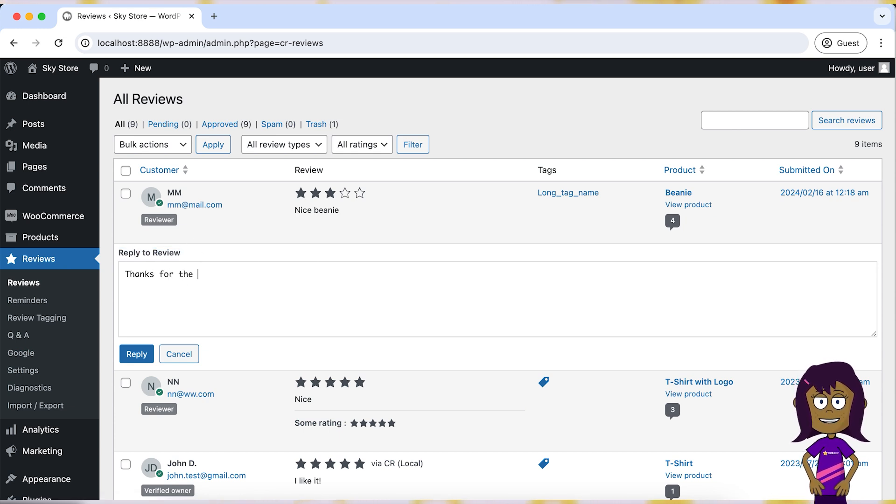
{"action": "type", "text": "review!"}
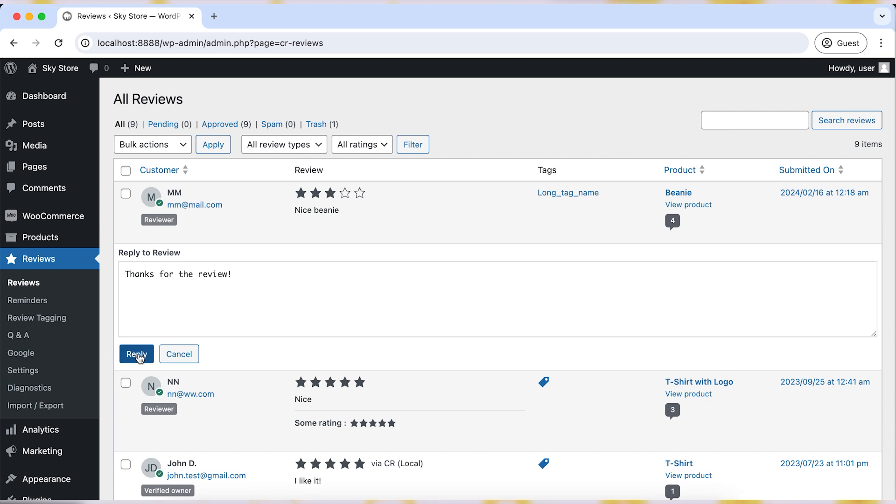
{"action": "left_click", "coordinate": [136, 353]}
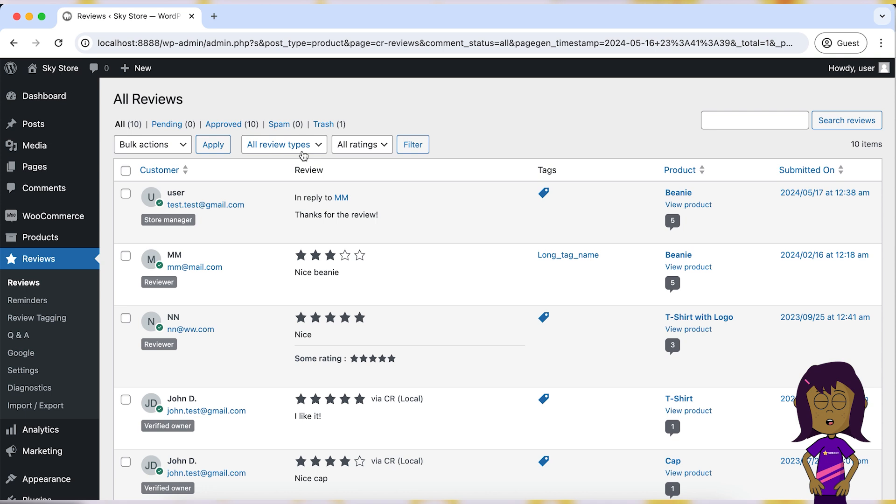
Filter reviews to Store reviews, reset to all review types, then show only 3-star reviews.
{"action": "left_click", "coordinate": [283, 144]}
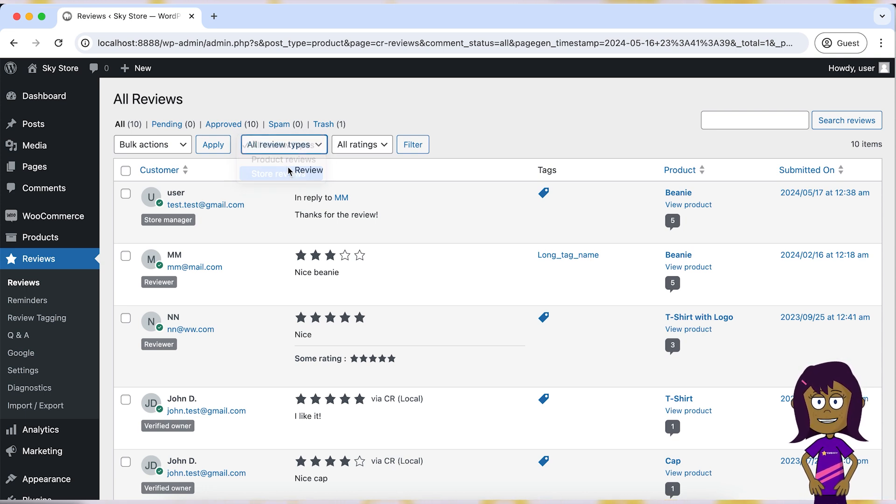
{"action": "left_click", "coordinate": [281, 173]}
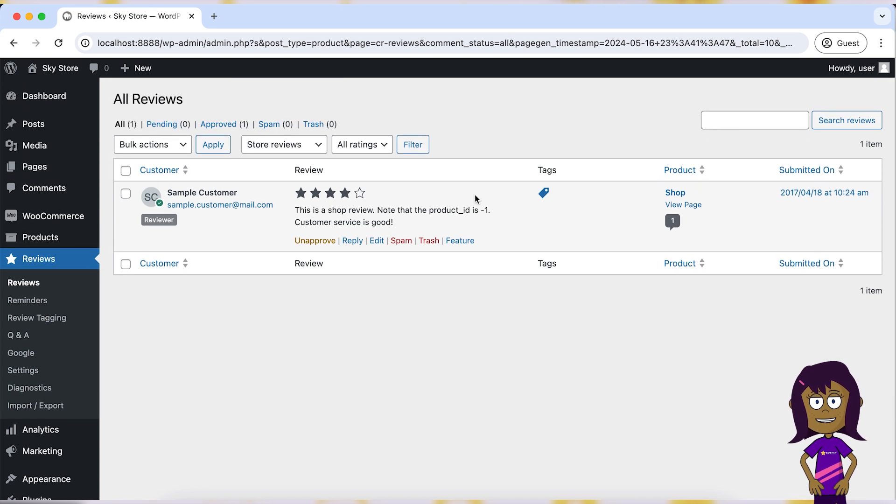
{"action": "left_click", "coordinate": [280, 144]}
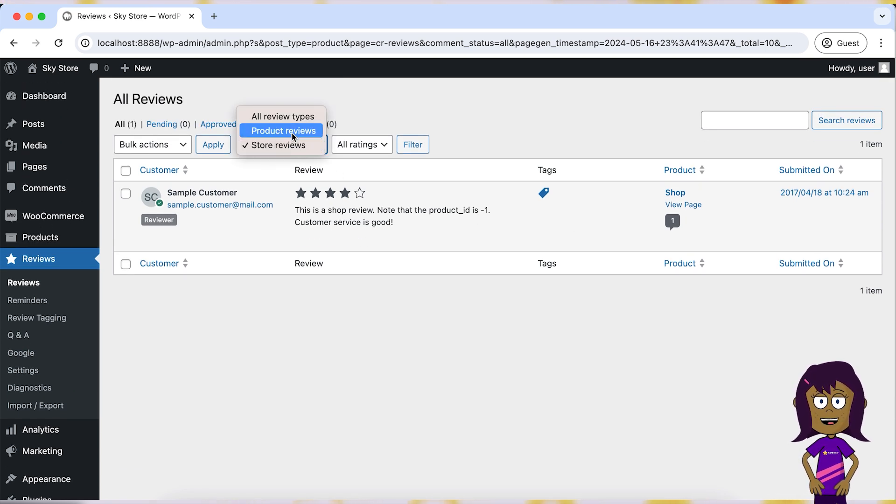
{"action": "left_click", "coordinate": [281, 117]}
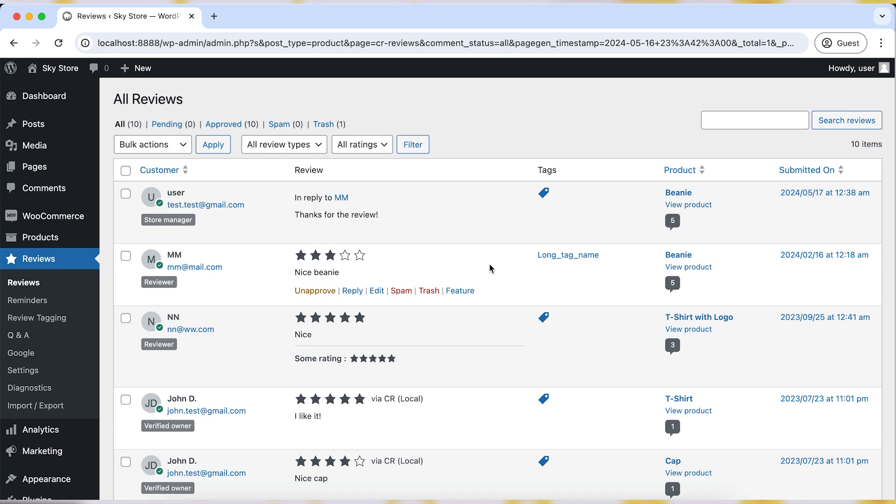
{"action": "left_click", "coordinate": [361, 145]}
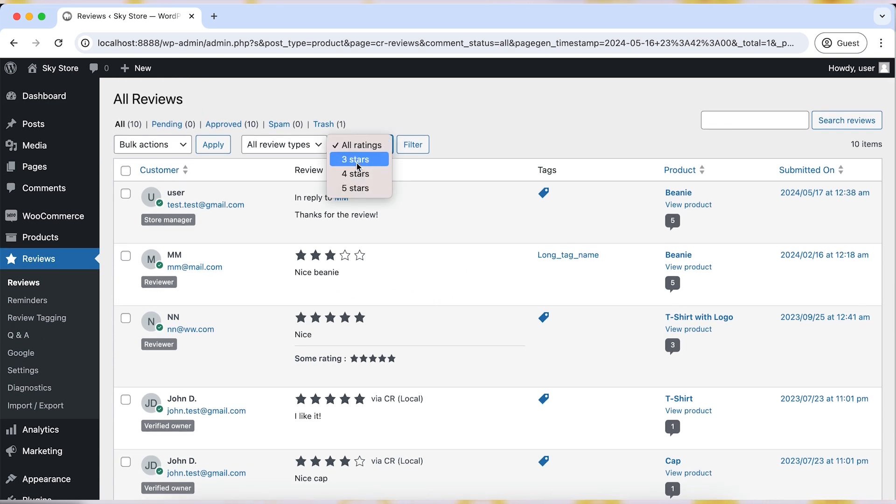
{"action": "left_click", "coordinate": [354, 159]}
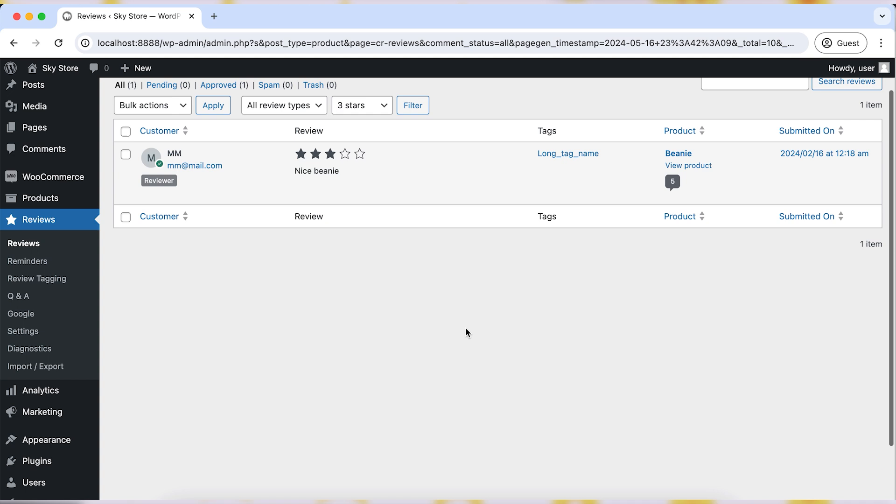